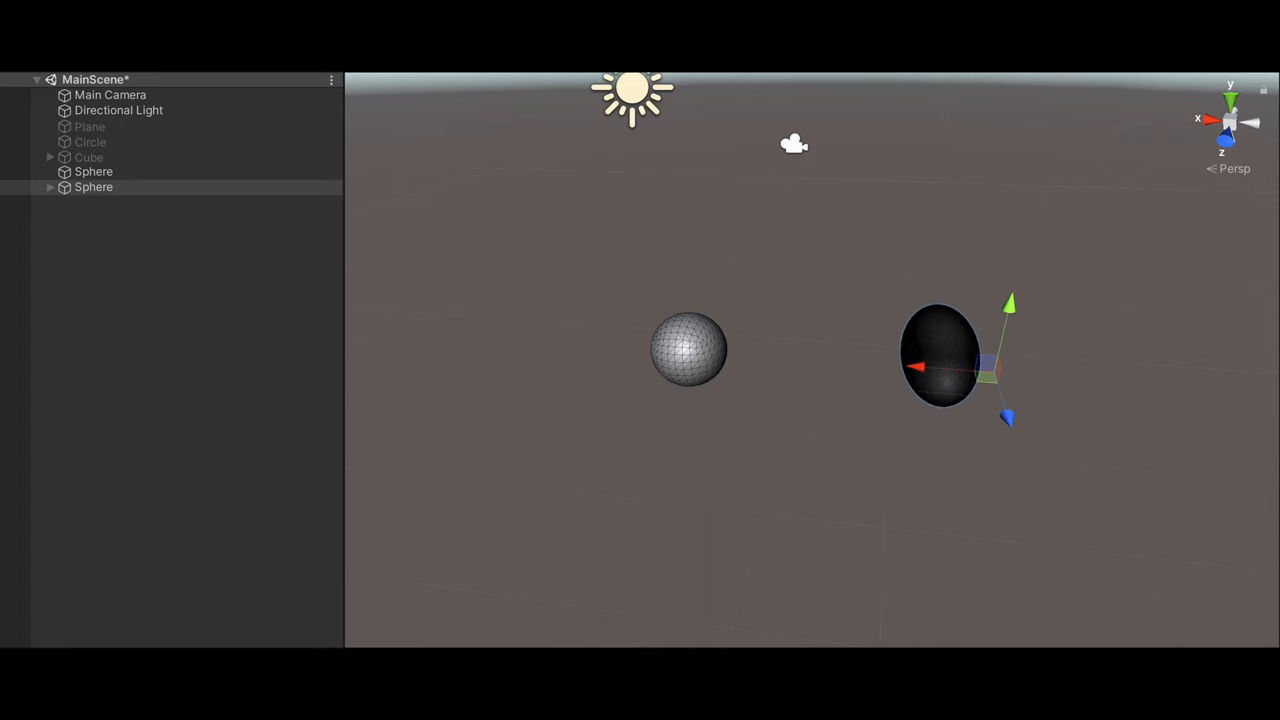
# Arrange the scene so only the low-resolution scripted Sphere object remains.
pyautogui.moveTo(936, 356); pyautogui.dragTo(772, 348)
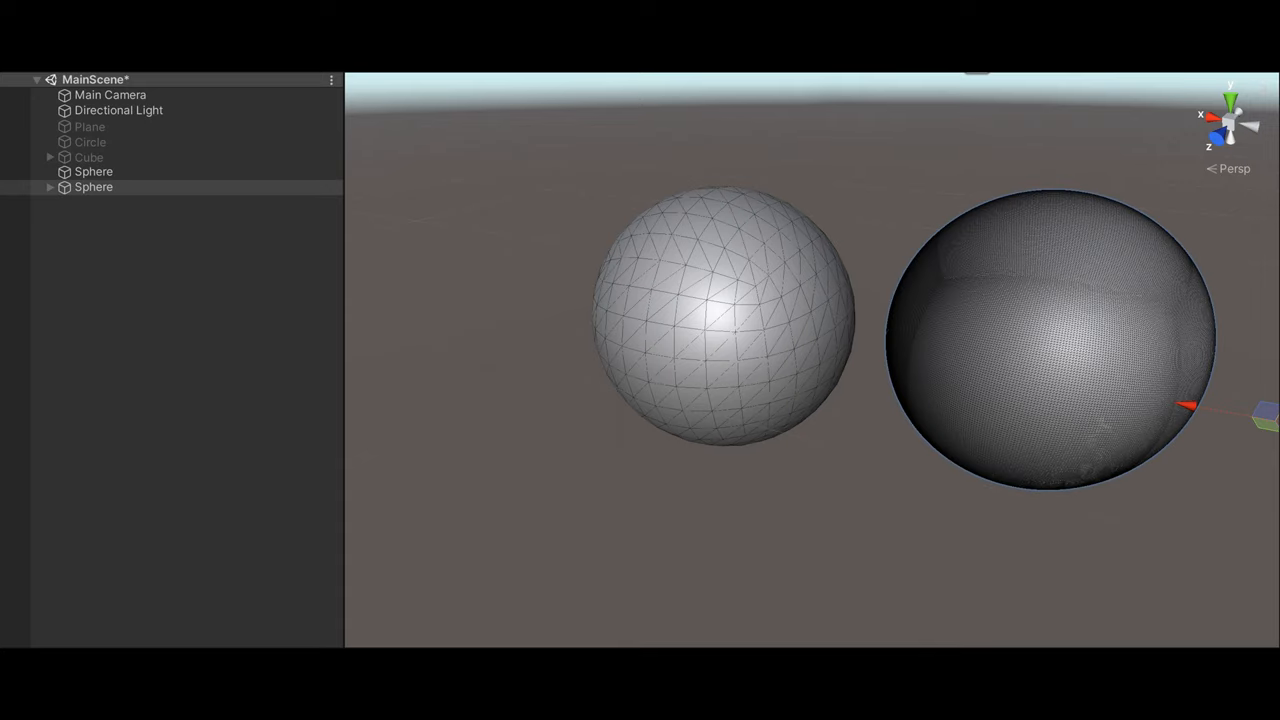
pyautogui.moveTo(458, 272)
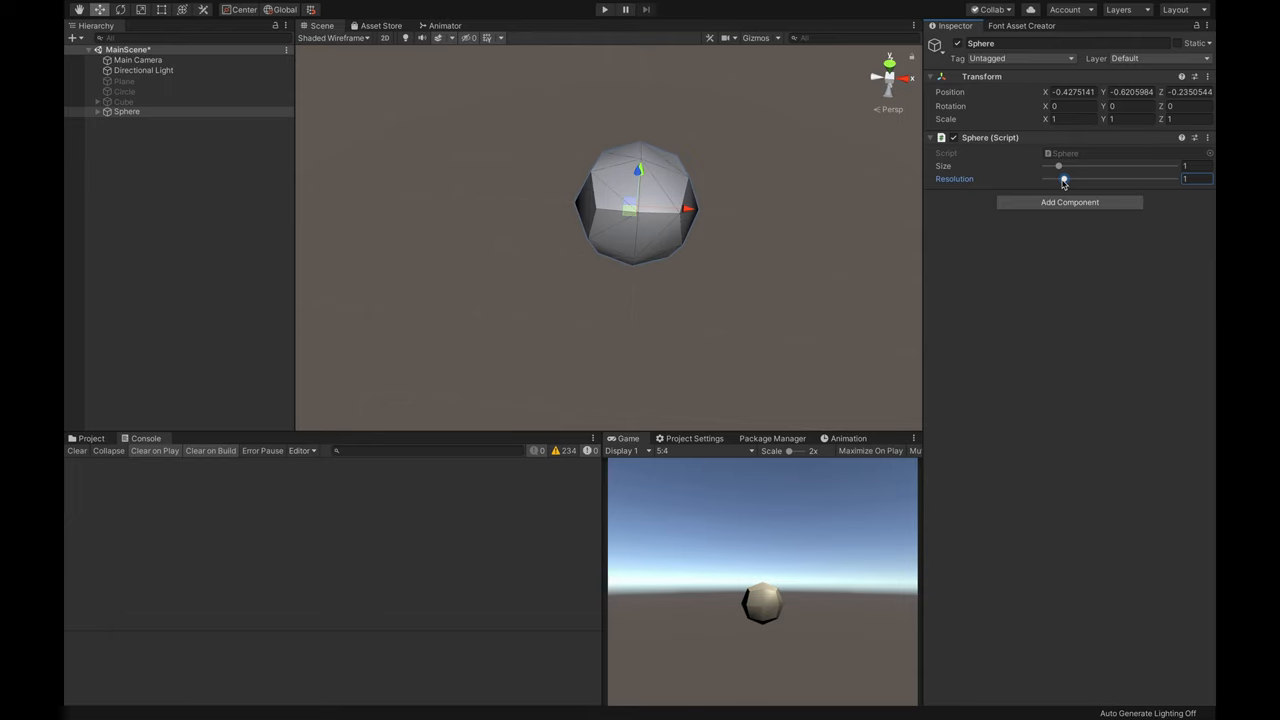
pyautogui.moveTo(340, 50)
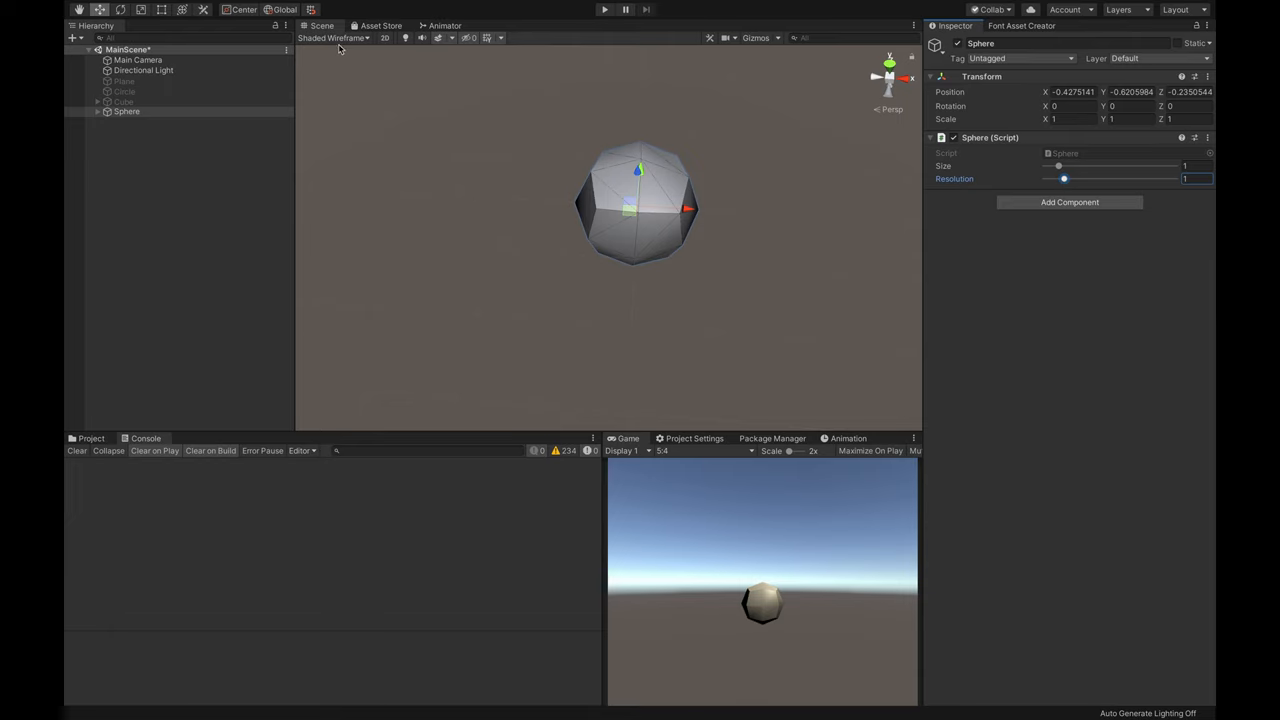
# Switch to Shaded display and drag the Sphere script's Resolution slider up to its maximum.
pyautogui.click(332, 38)
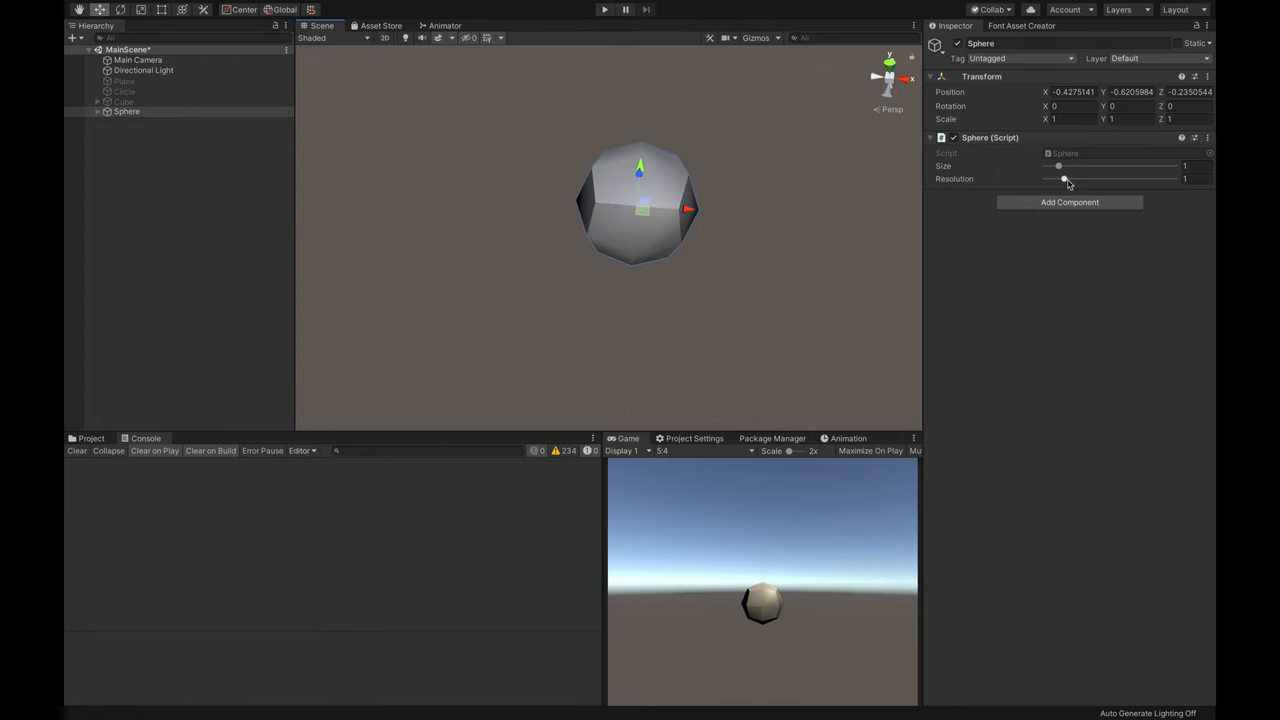
pyautogui.moveTo(1058, 178); pyautogui.dragTo(1080, 178)
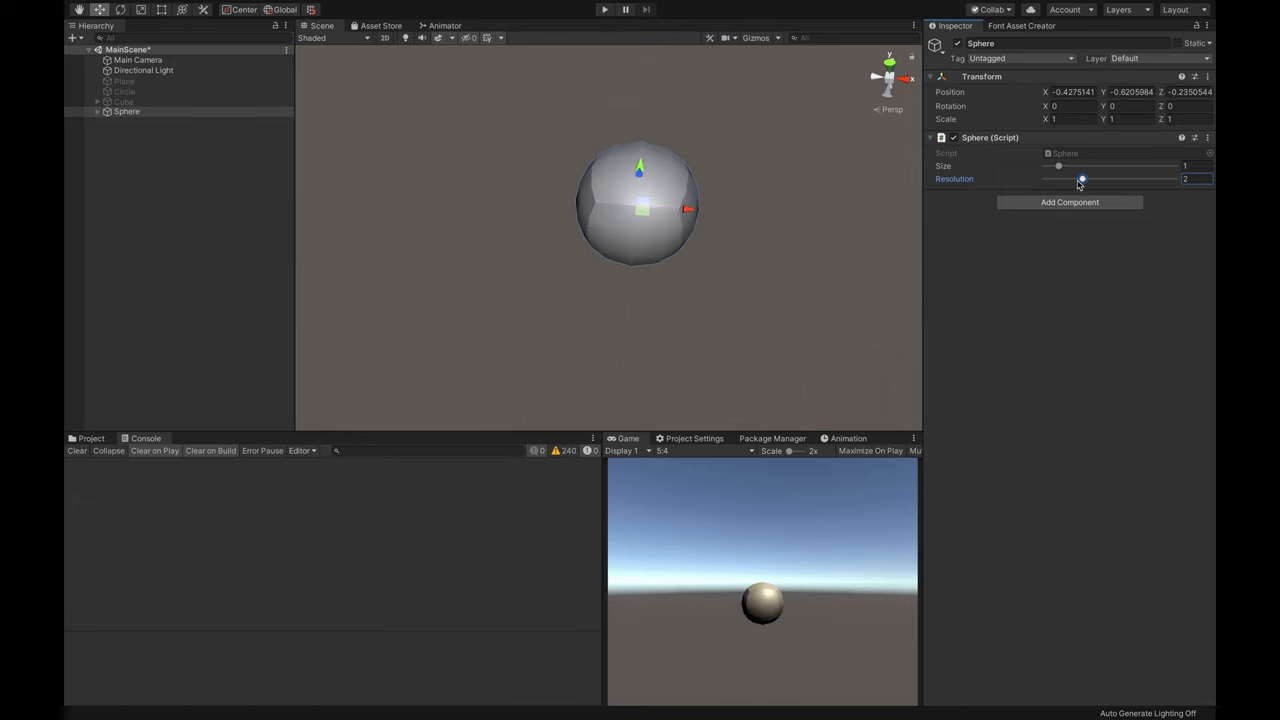
pyautogui.moveTo(1080, 180); pyautogui.dragTo(1100, 180)
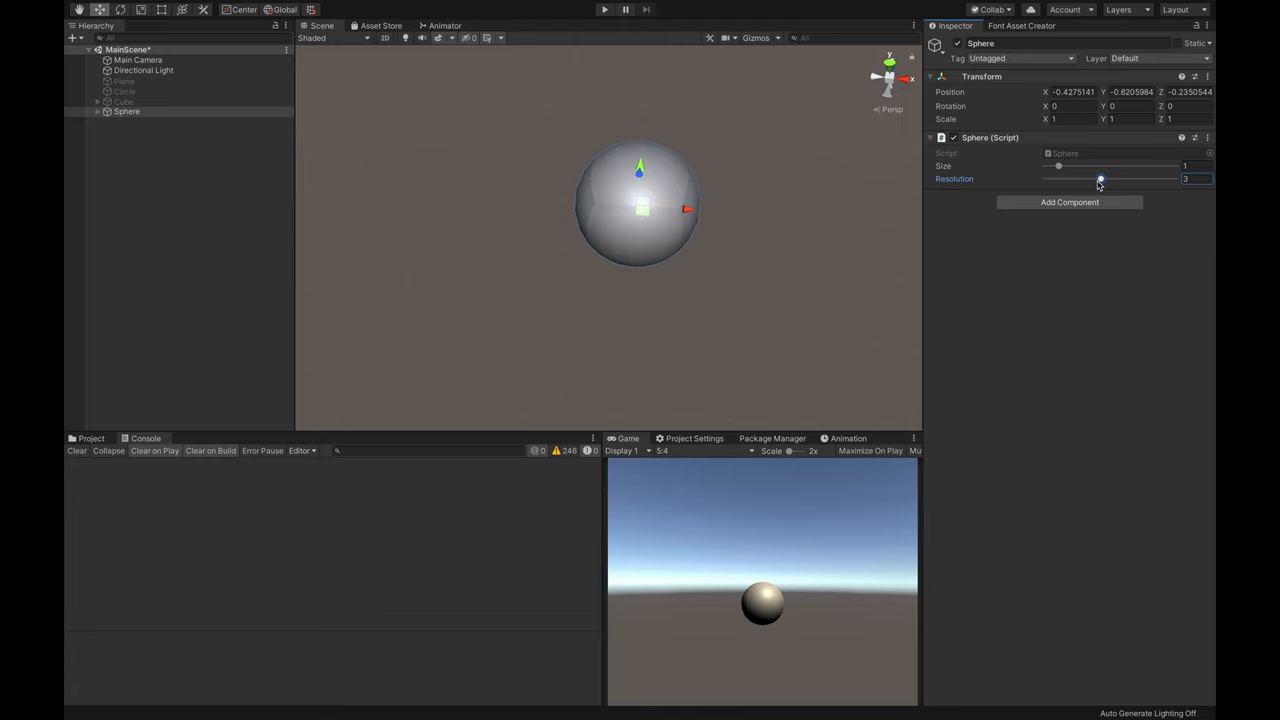
pyautogui.moveTo(1100, 180); pyautogui.dragTo(1120, 180)
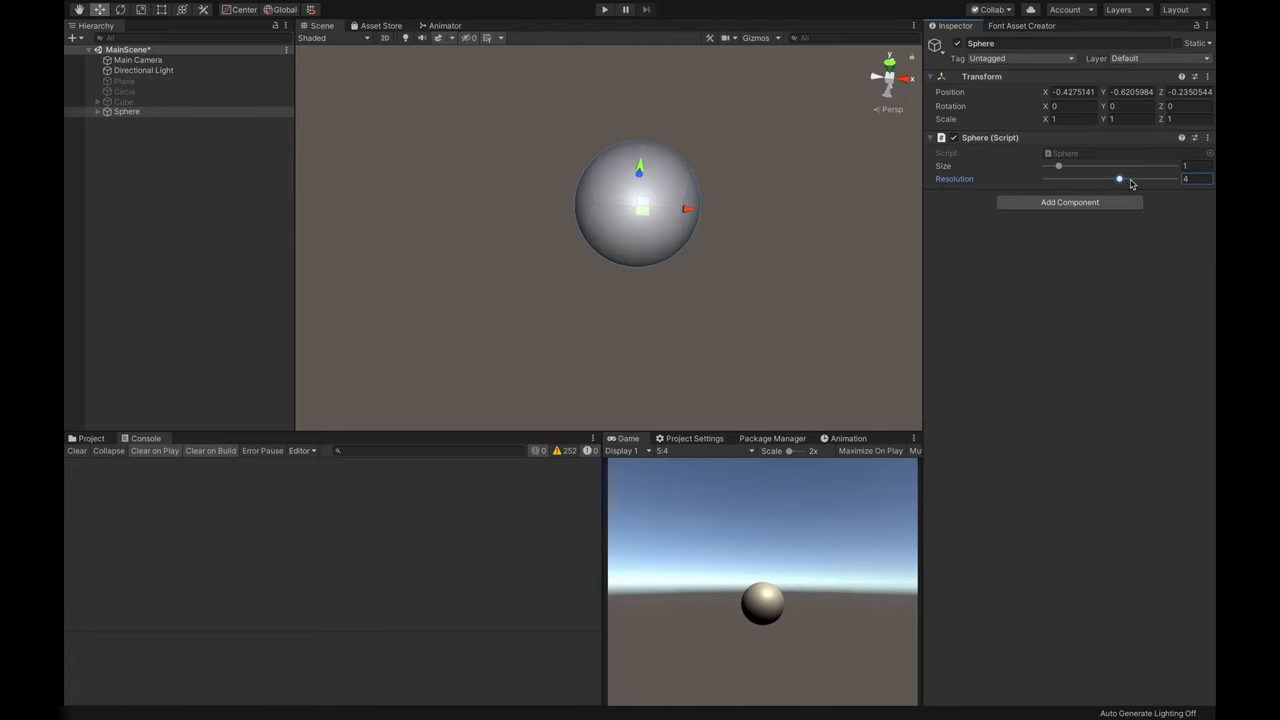
pyautogui.moveTo(1120, 178); pyautogui.dragTo(1136, 178)
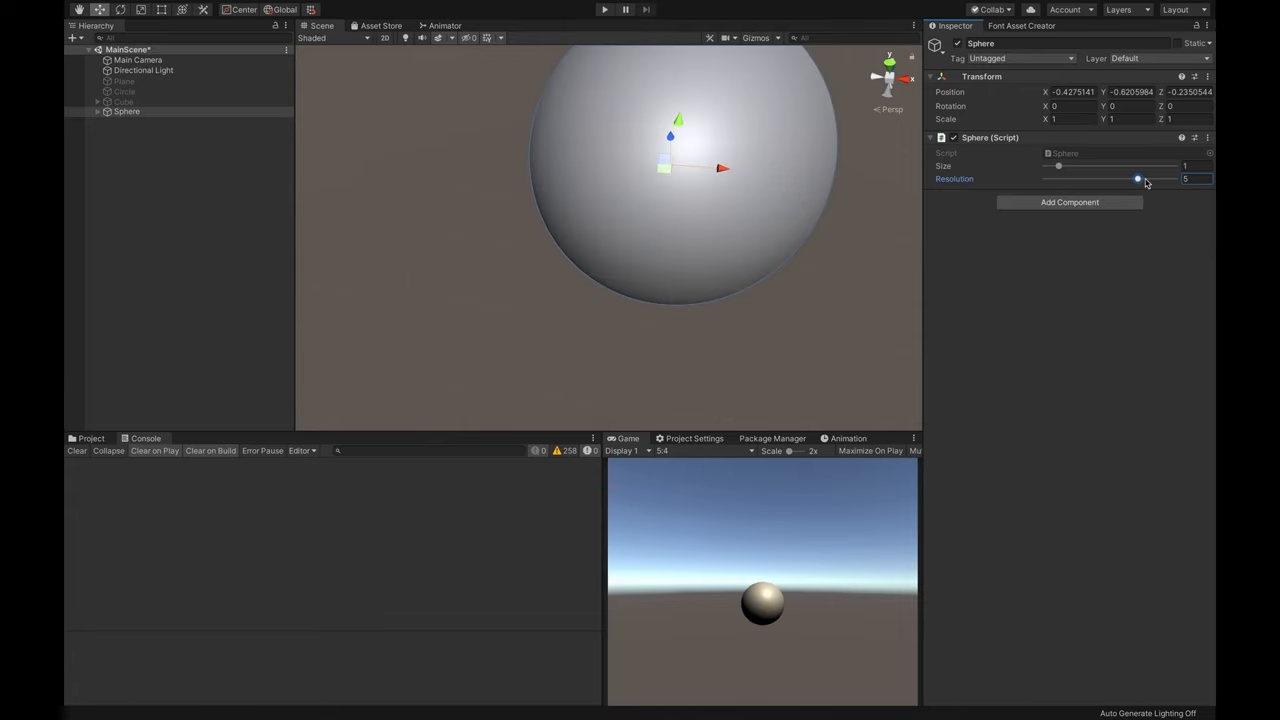
pyautogui.moveTo(1136, 180); pyautogui.dragTo(1156, 180)
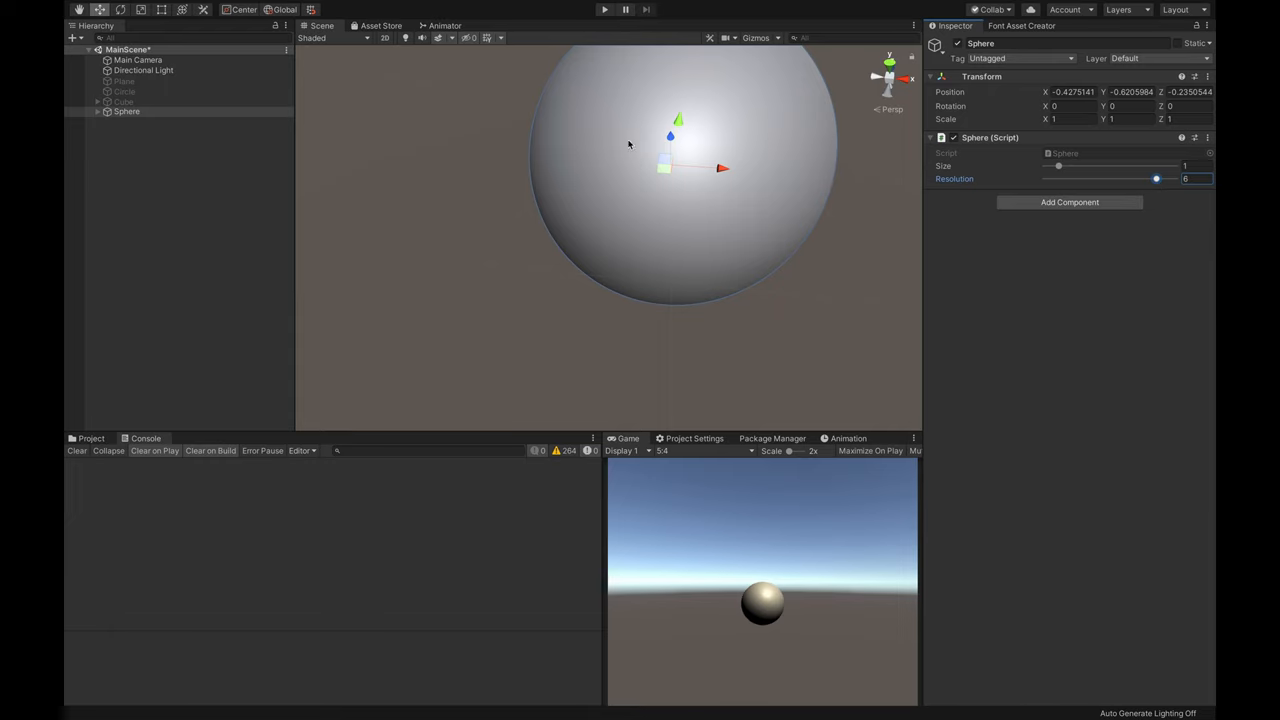
pyautogui.scroll(3)
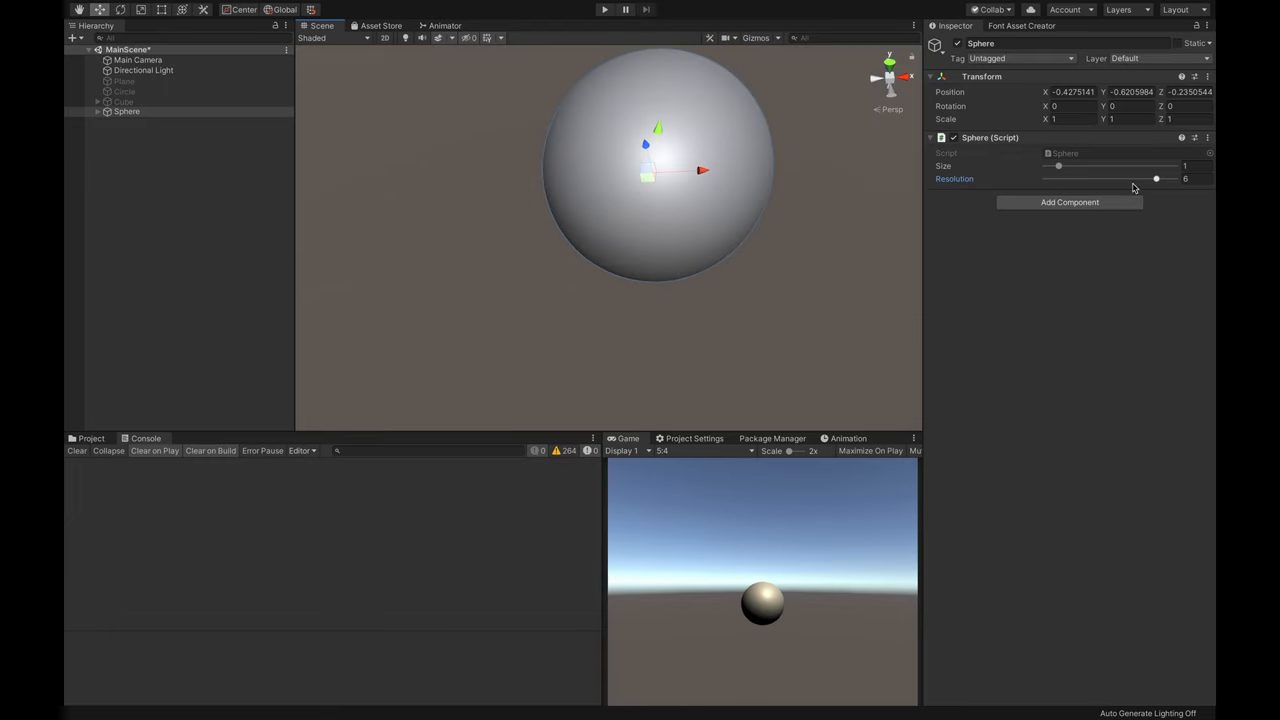
pyautogui.moveTo(1156, 180); pyautogui.dragTo(1176, 180)
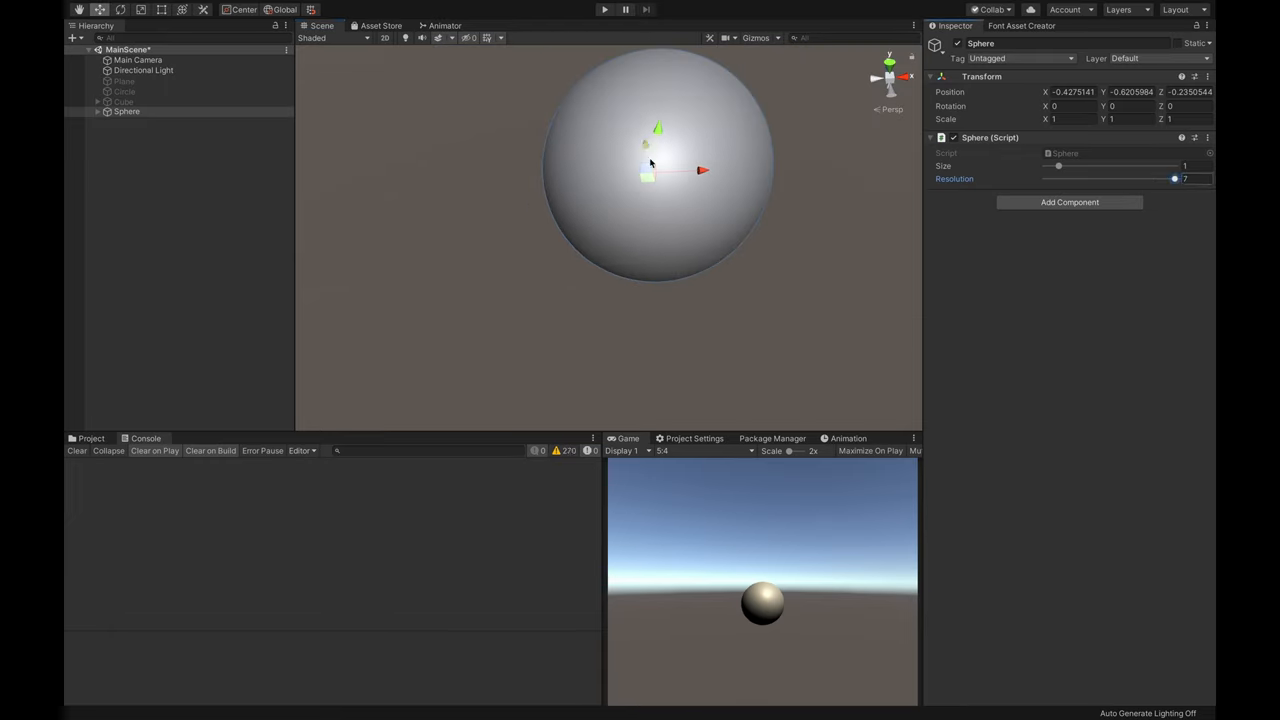
pyautogui.click(324, 38)
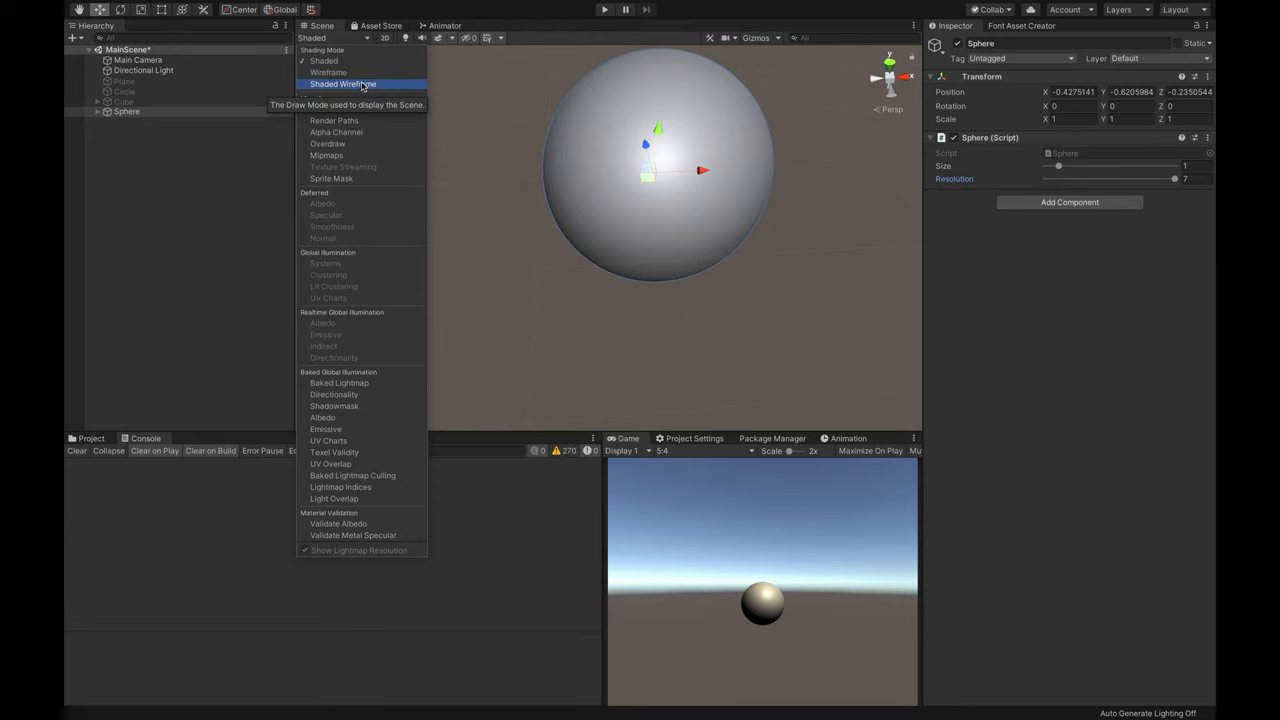
# Choose Shaded Wireframe draw mode to reveal the sphere's dense mesh.
pyautogui.click(344, 84)
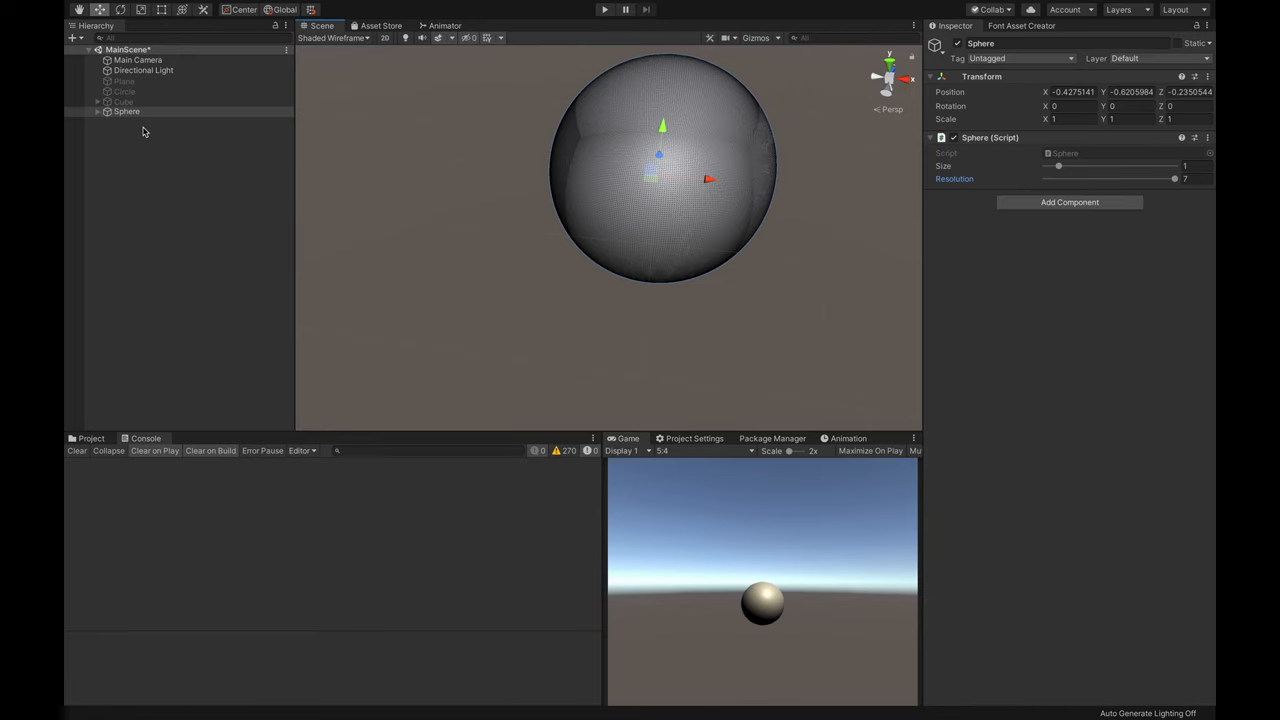
pyautogui.moveTo(764, 162)
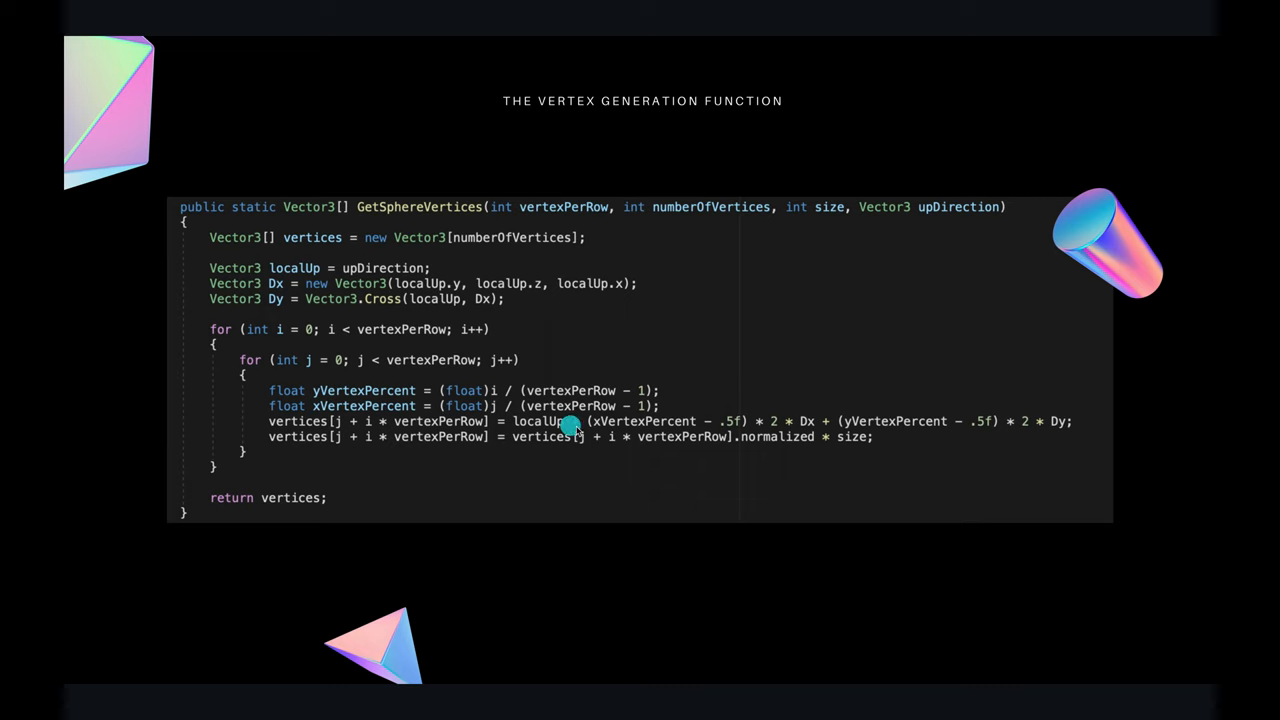
pyautogui.moveTo(832, 436)
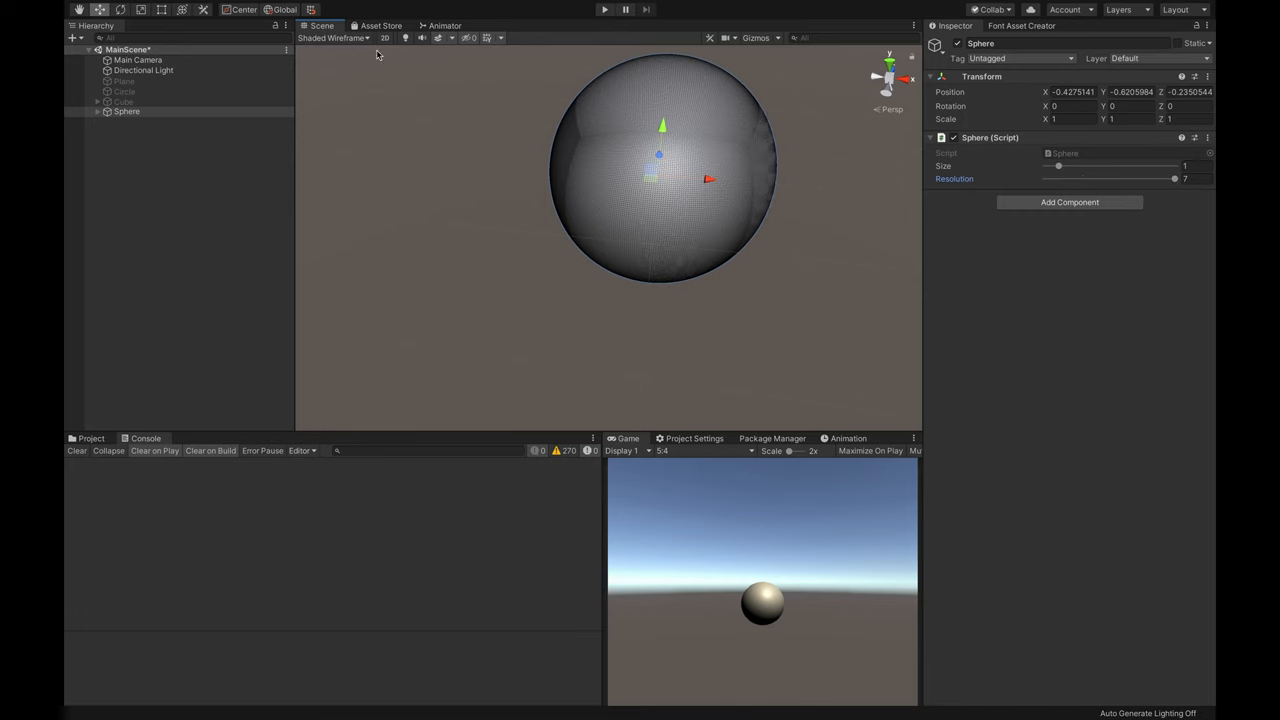
# Return to Shaded display, enlarge the Size slider then restore it, and switch the transform tool.
pyautogui.click(336, 38)
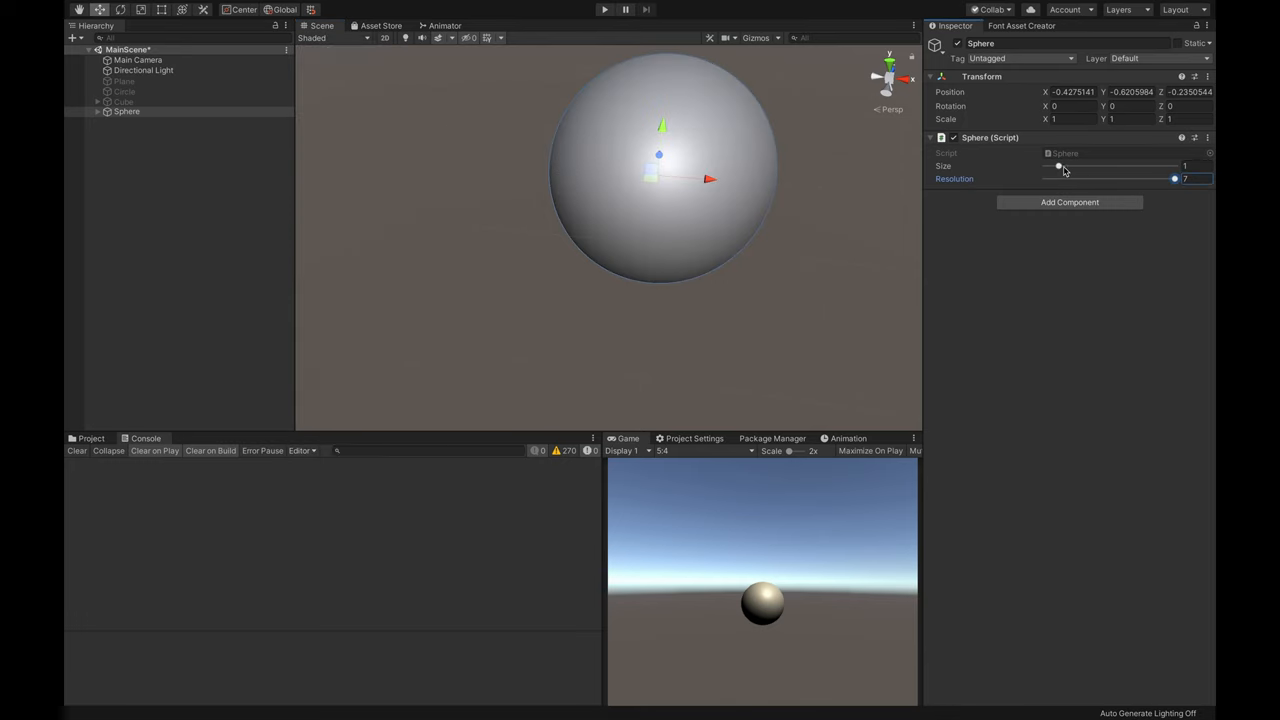
pyautogui.moveTo(1058, 164); pyautogui.dragTo(1072, 164)
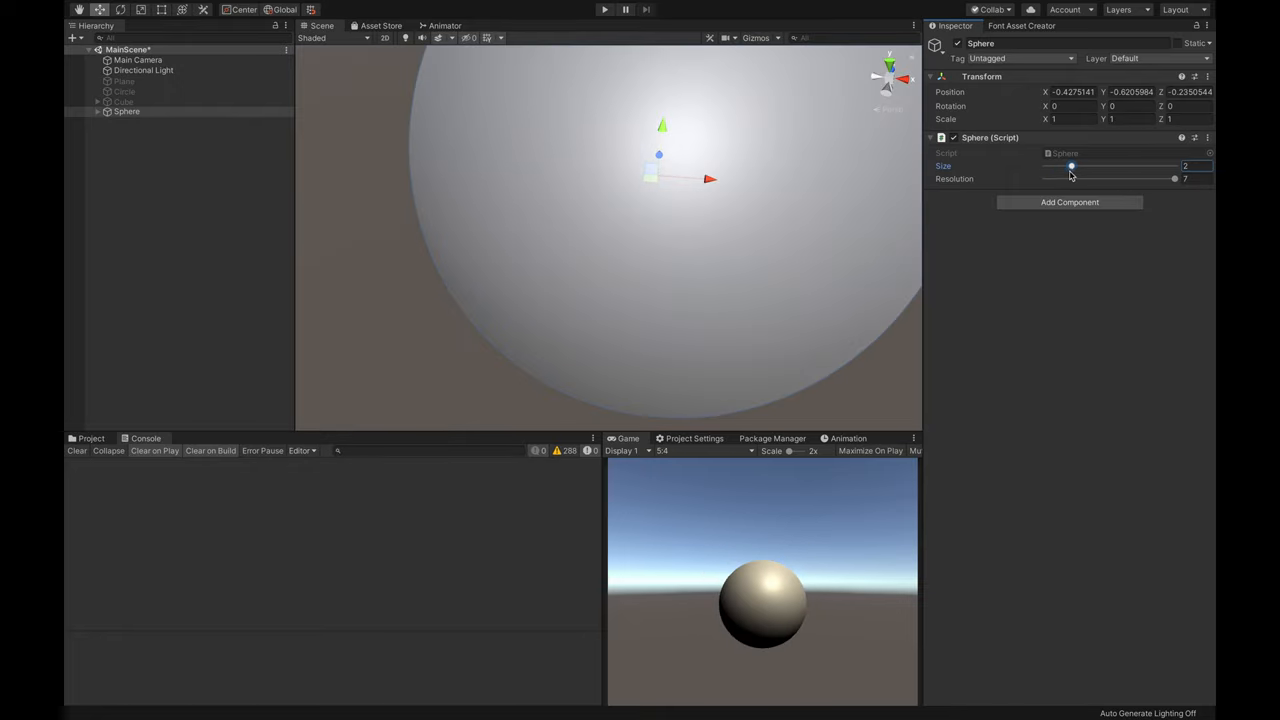
pyautogui.moveTo(1072, 166); pyautogui.dragTo(1058, 166)
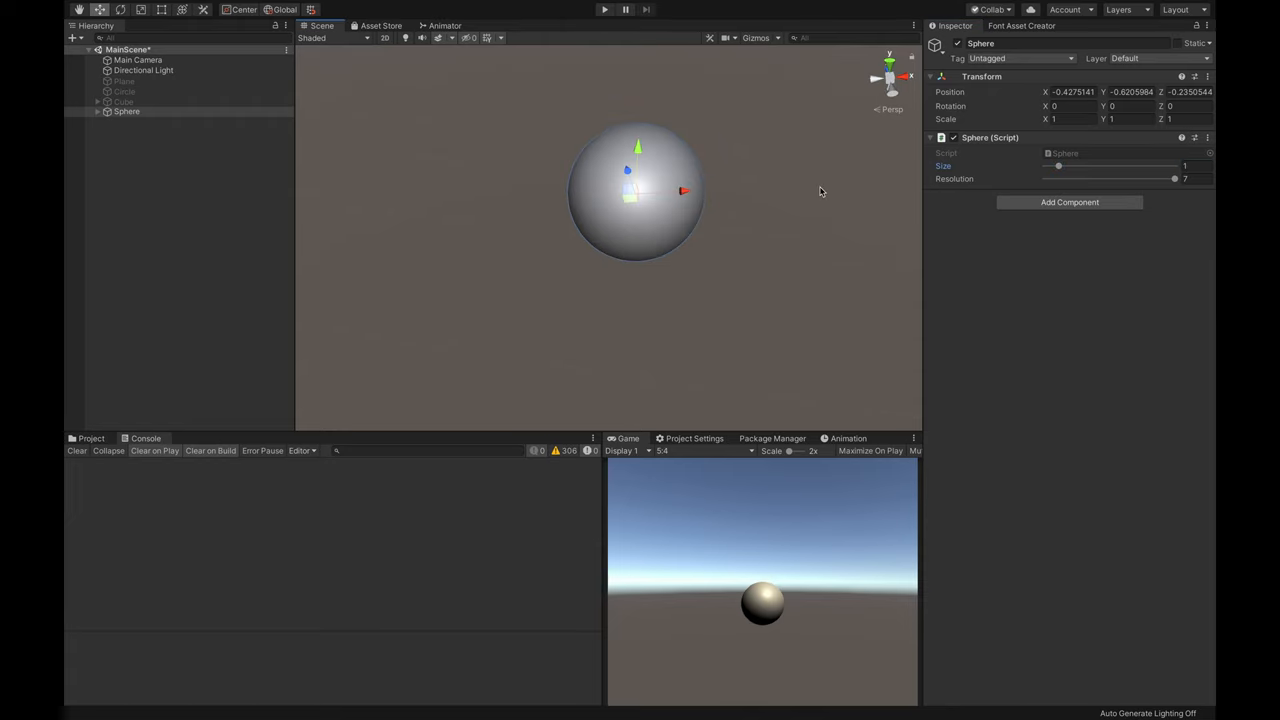
pyautogui.moveTo(664, 216)
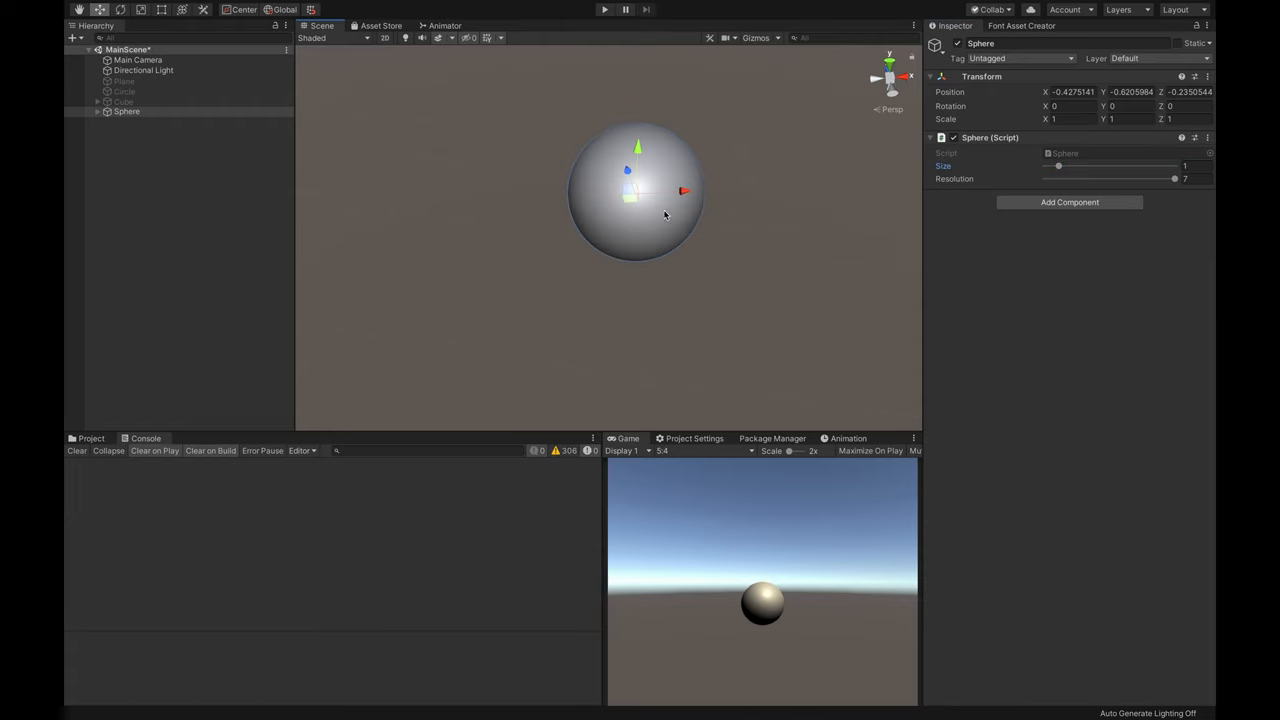
pyautogui.click(140, 8)
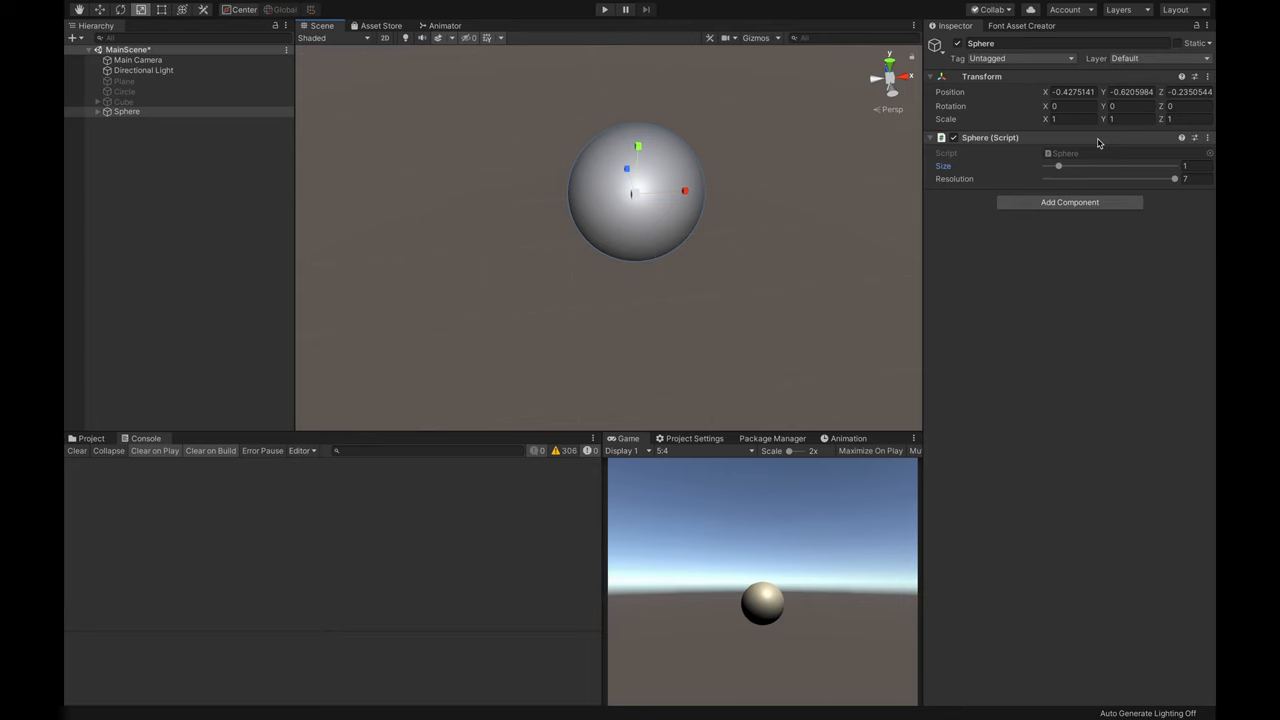
pyautogui.click(1070, 120)
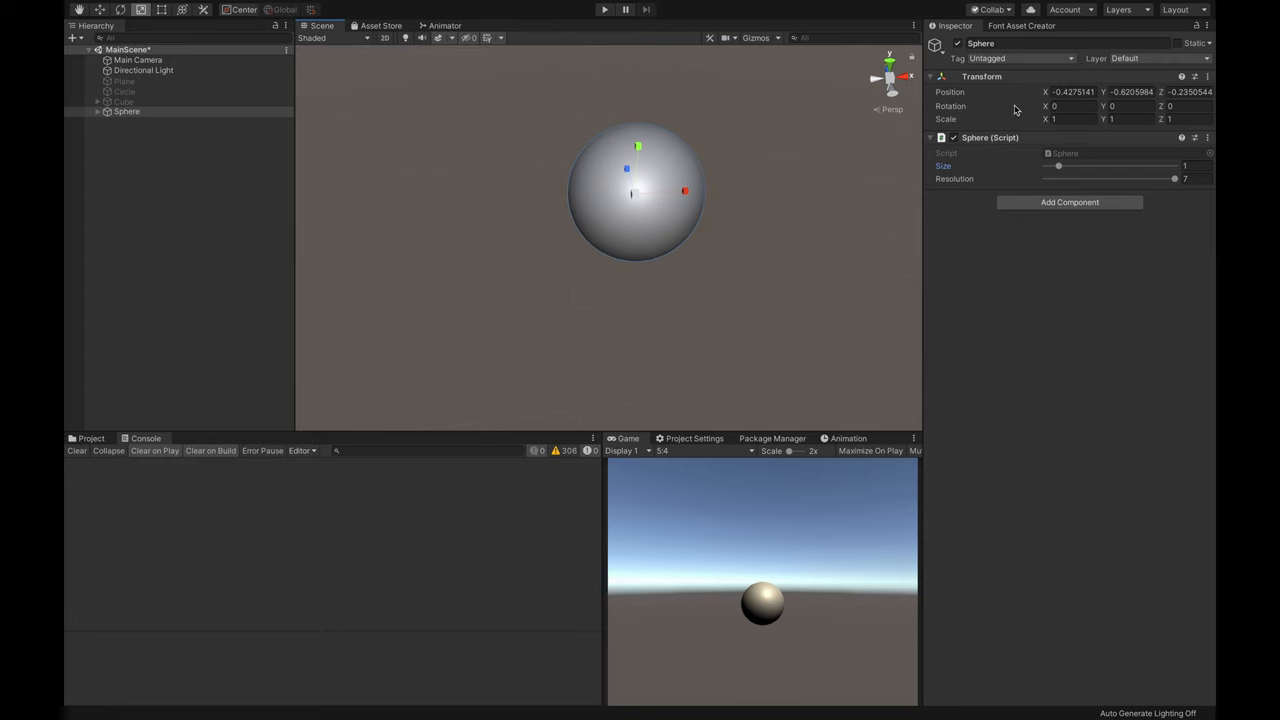
pyautogui.moveTo(684, 184)
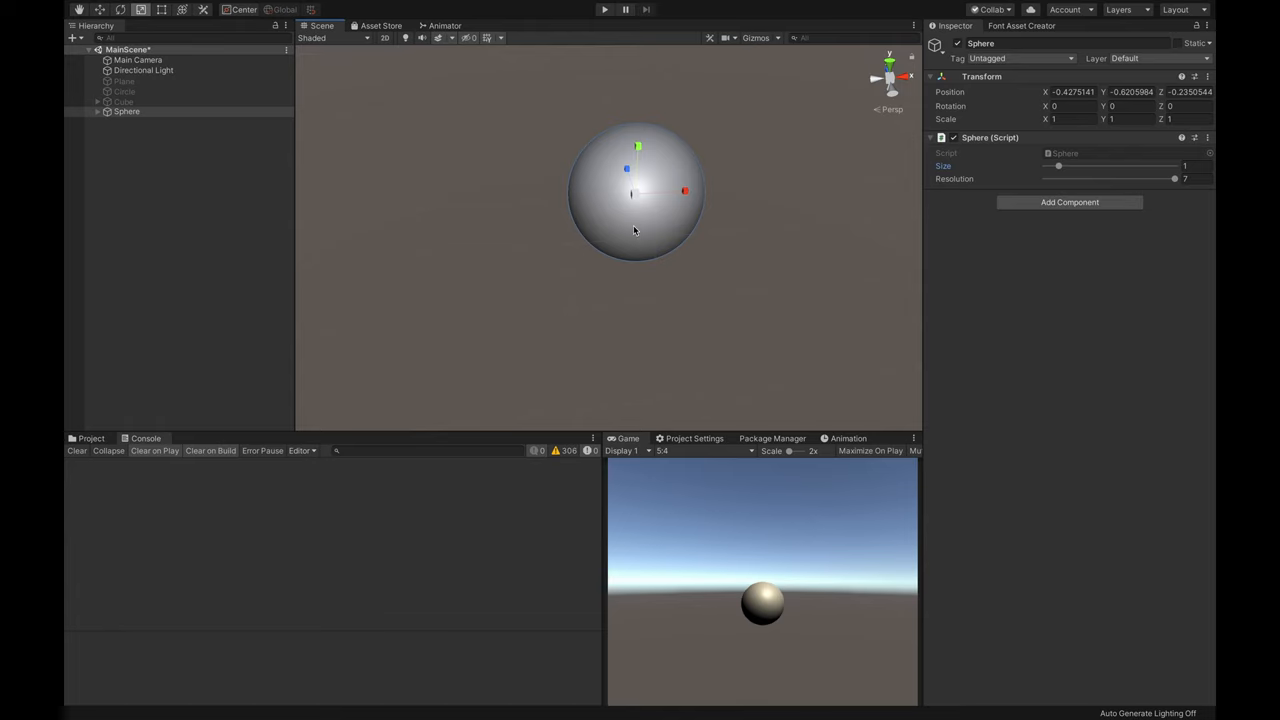
pyautogui.moveTo(436, 222)
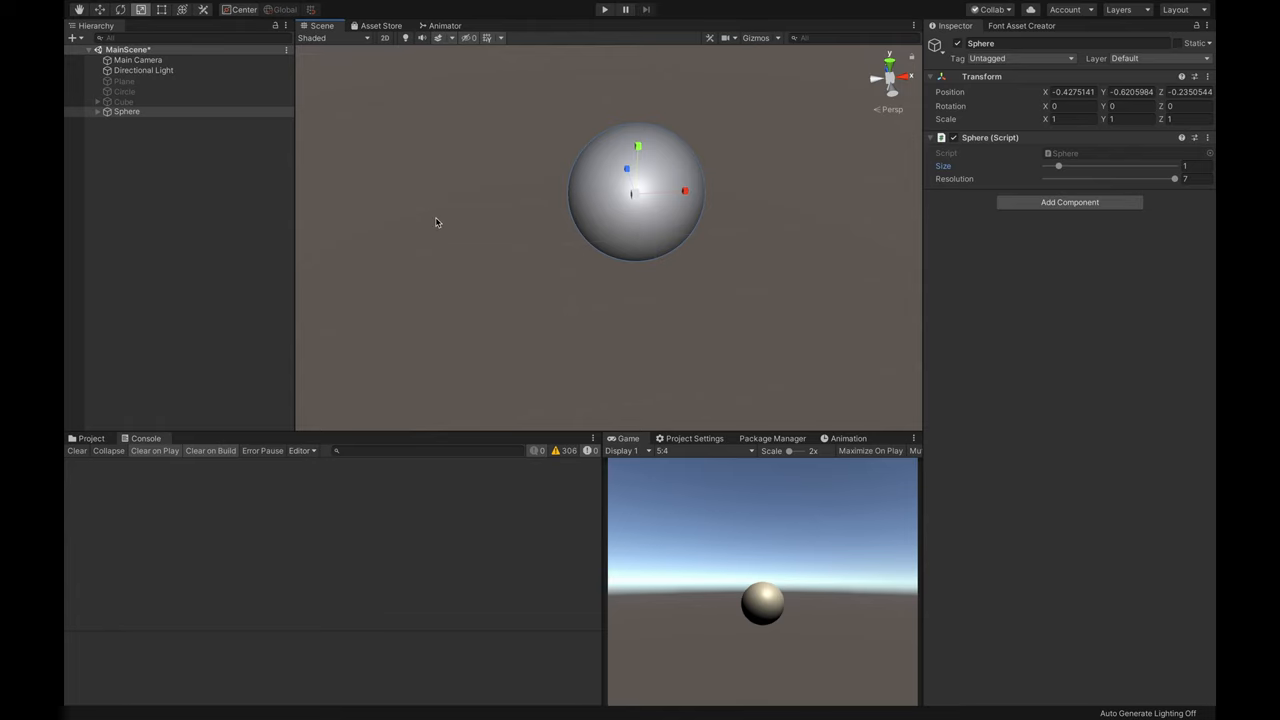